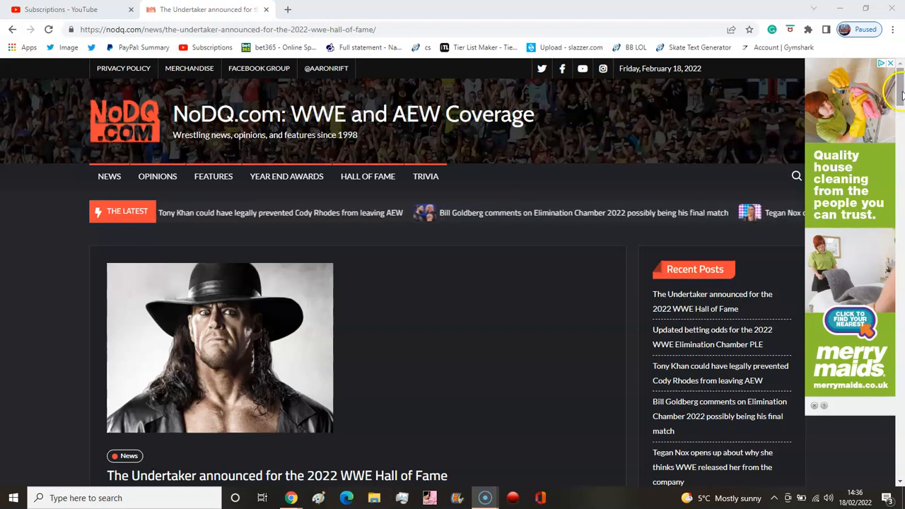
pyautogui.scroll(-3)
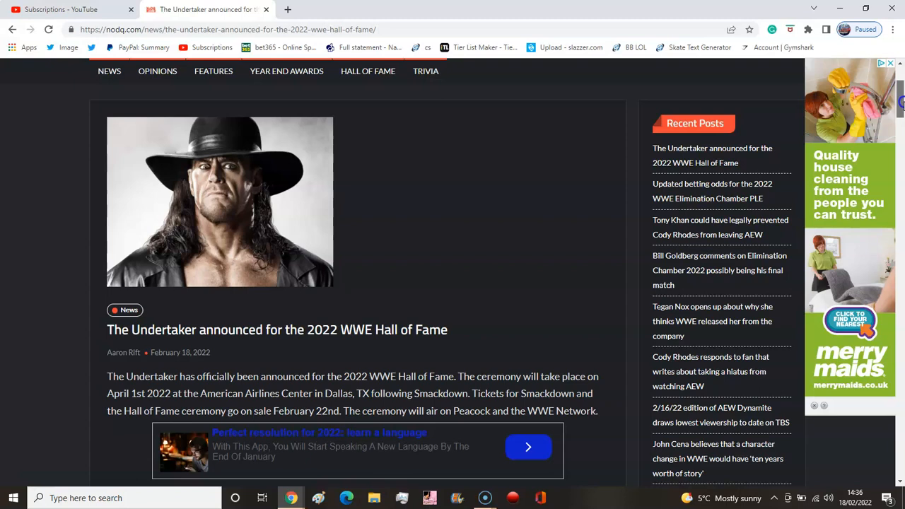
pyautogui.scroll(-3)
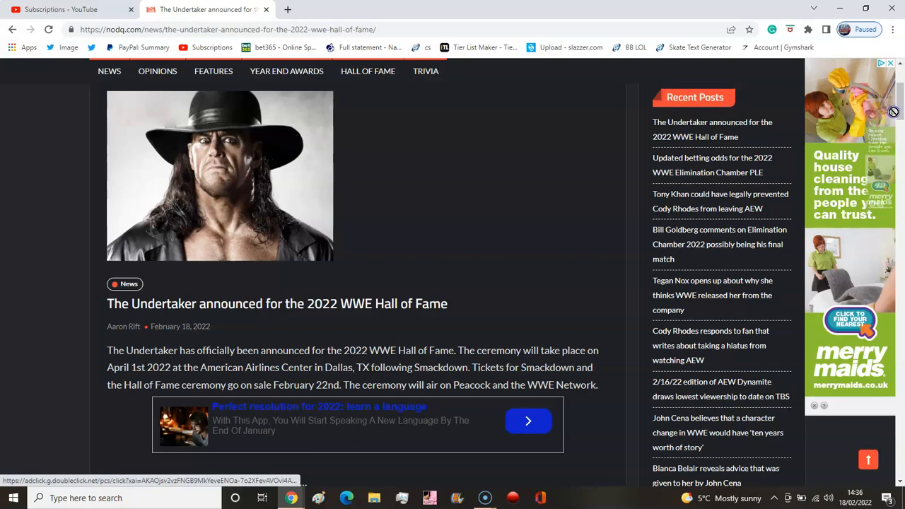
pyautogui.scroll(-3)
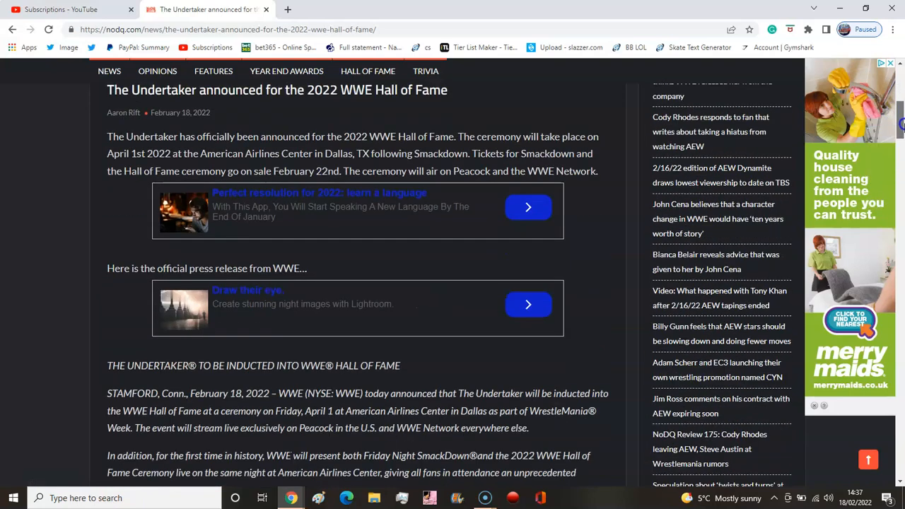
pyautogui.scroll(-3)
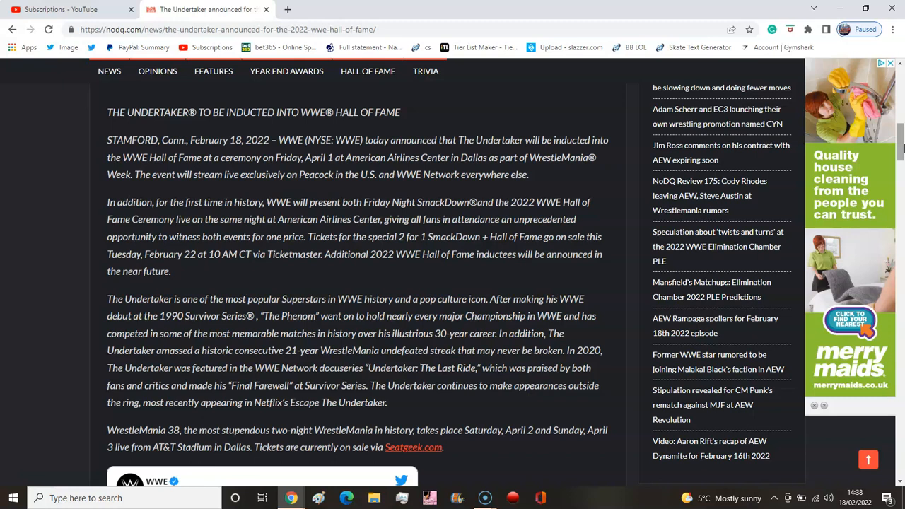
pyautogui.scroll(-3)
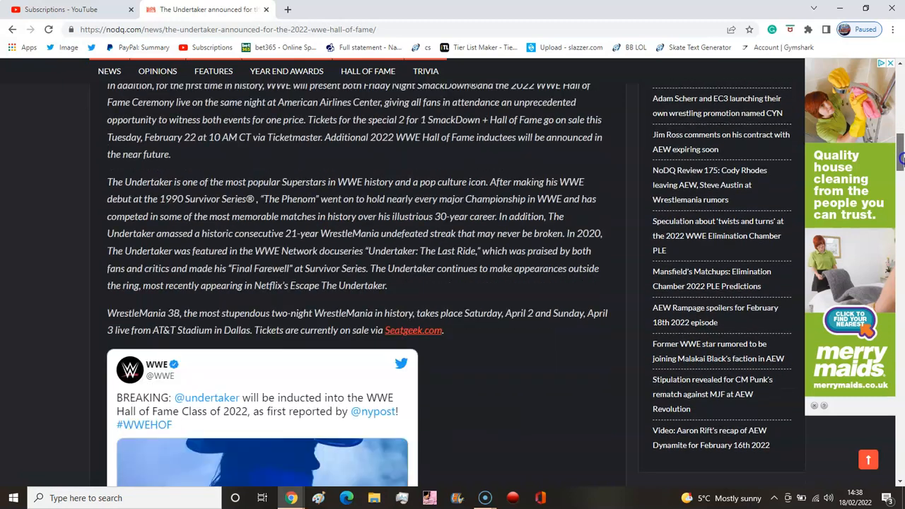
pyautogui.scroll(-3)
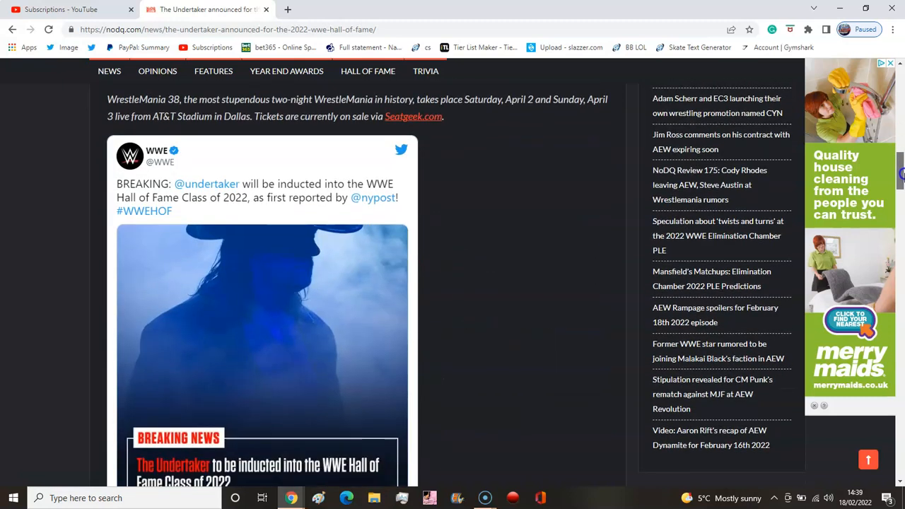
pyautogui.scroll(-3)
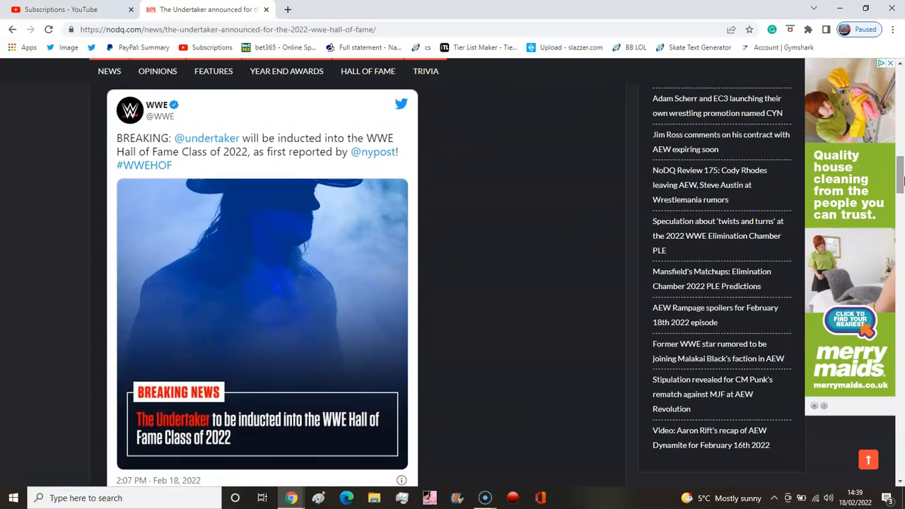
pyautogui.scroll(-3)
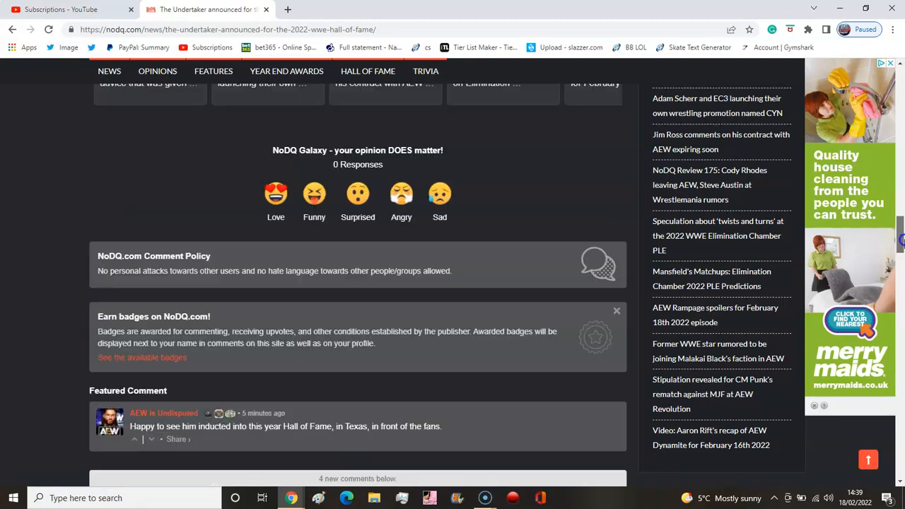
pyautogui.scroll(-3)
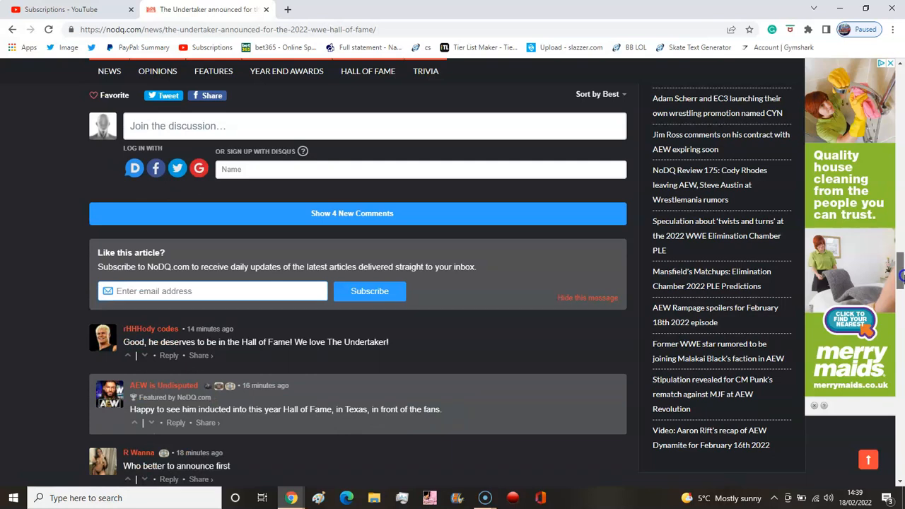
pyautogui.scroll(3)
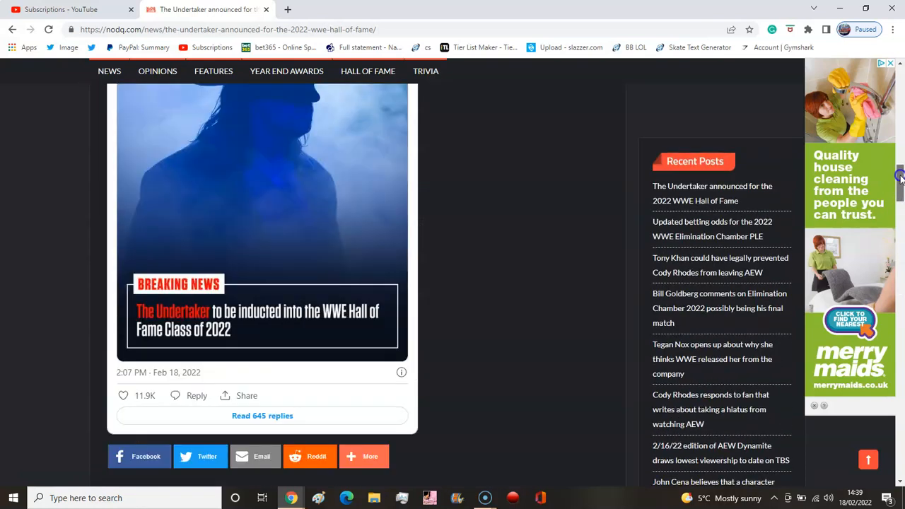
pyautogui.scroll(3)
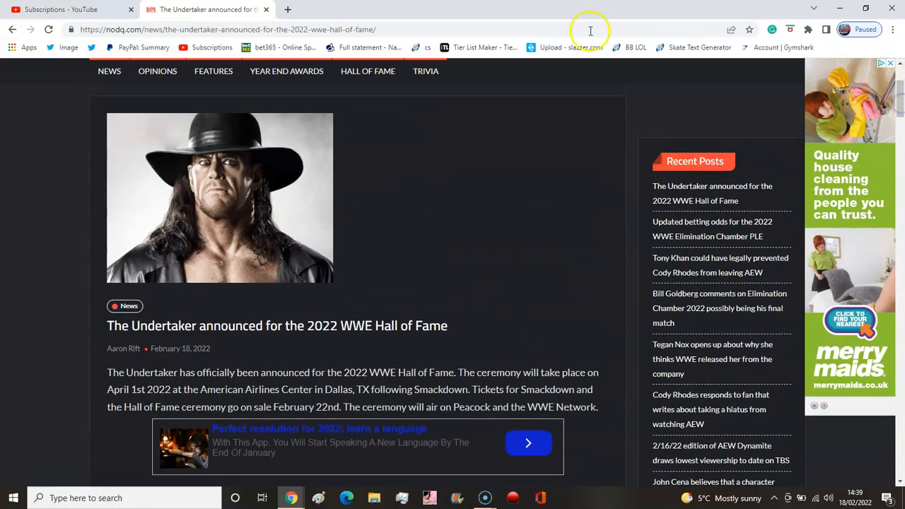
pyautogui.moveTo(181, 367)
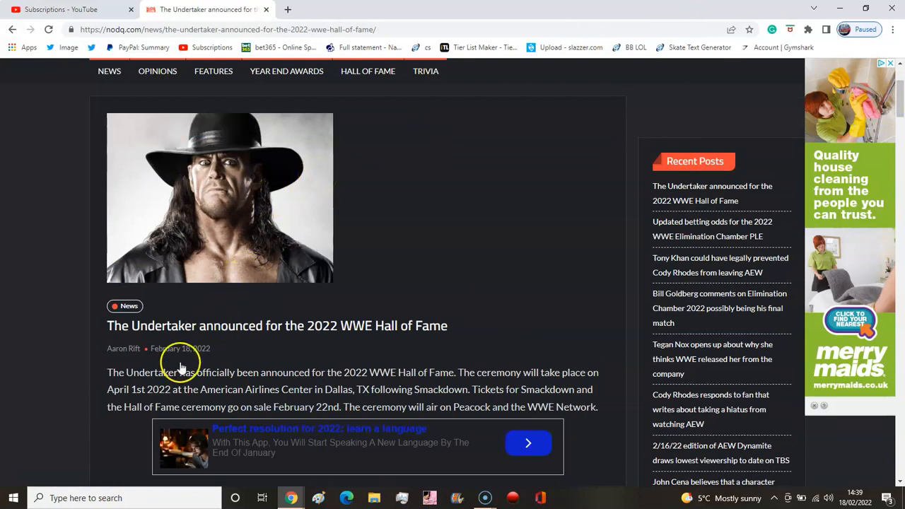